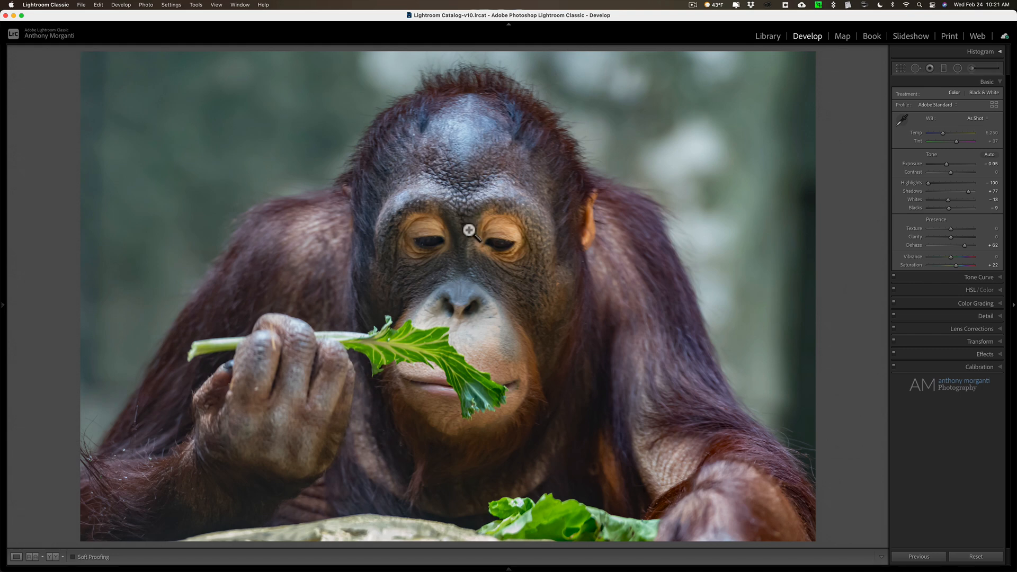
# Send an edited TIFF copy of the orangutan photo, with Lightroom adjustments, to Topaz Sharpen AI.
pyautogui.click(469, 230)
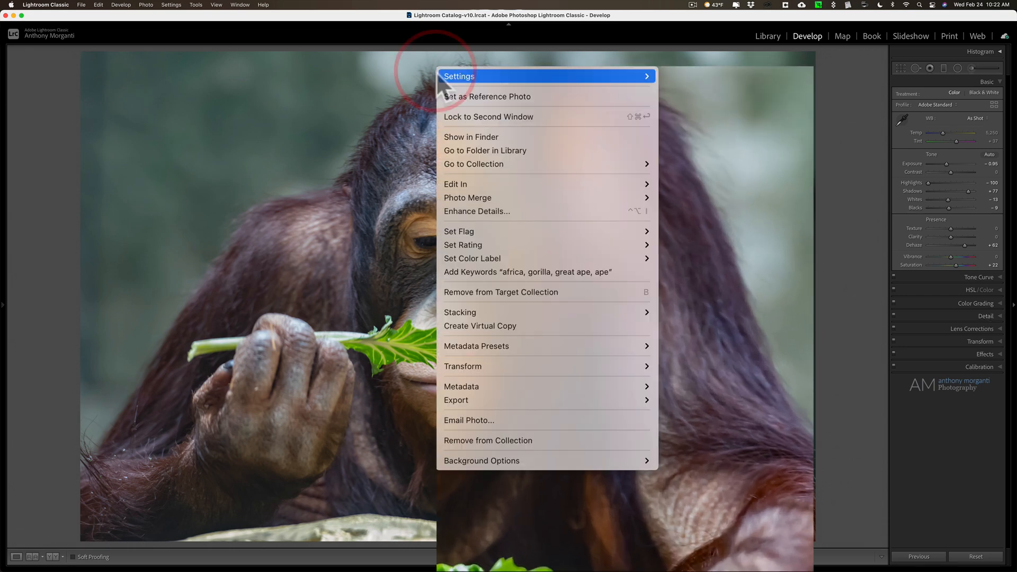
pyautogui.moveTo(455, 184)
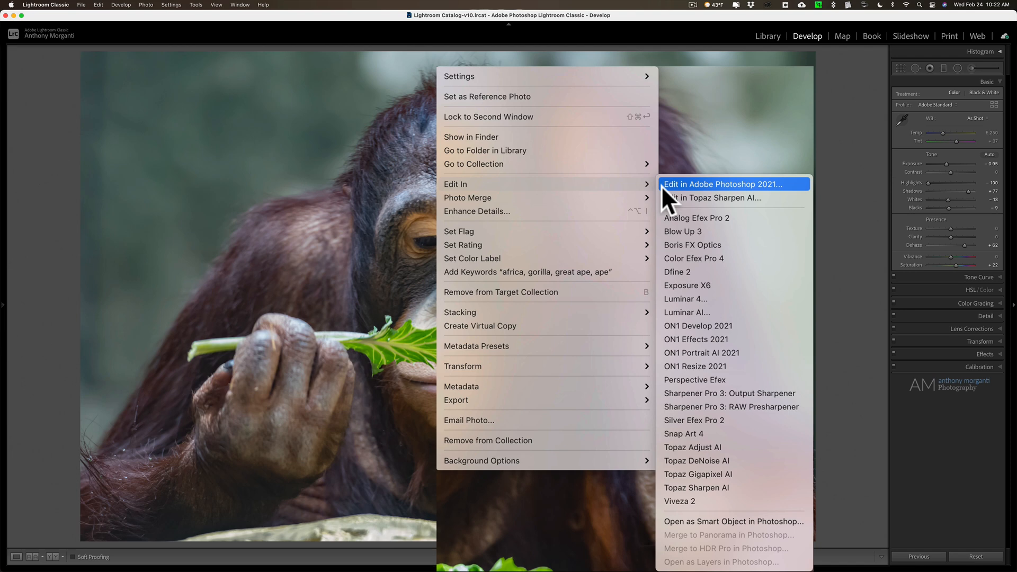
pyautogui.moveTo(697, 447)
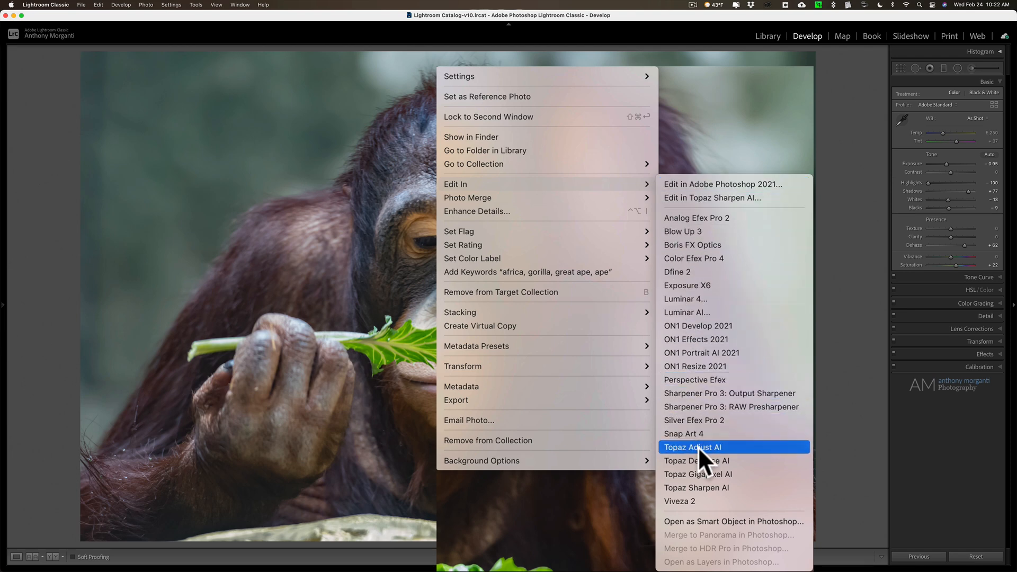
pyautogui.click(693, 448)
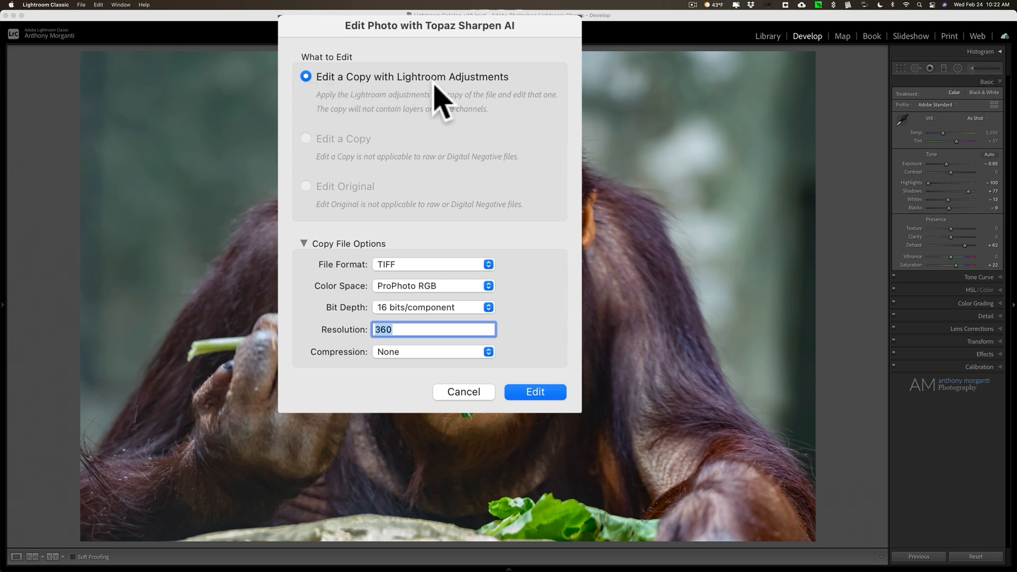
pyautogui.moveTo(381, 390)
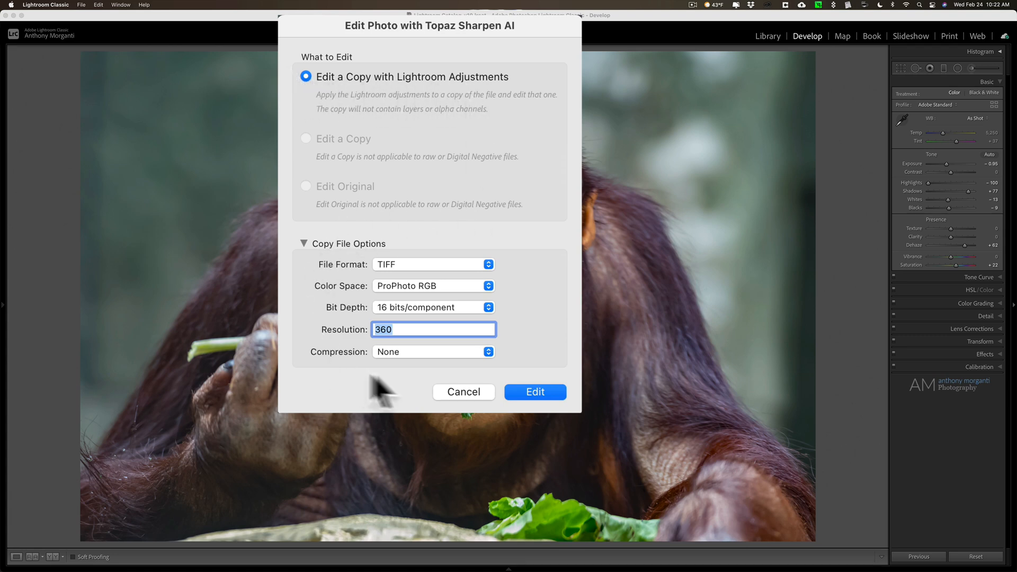
pyautogui.moveTo(541, 405)
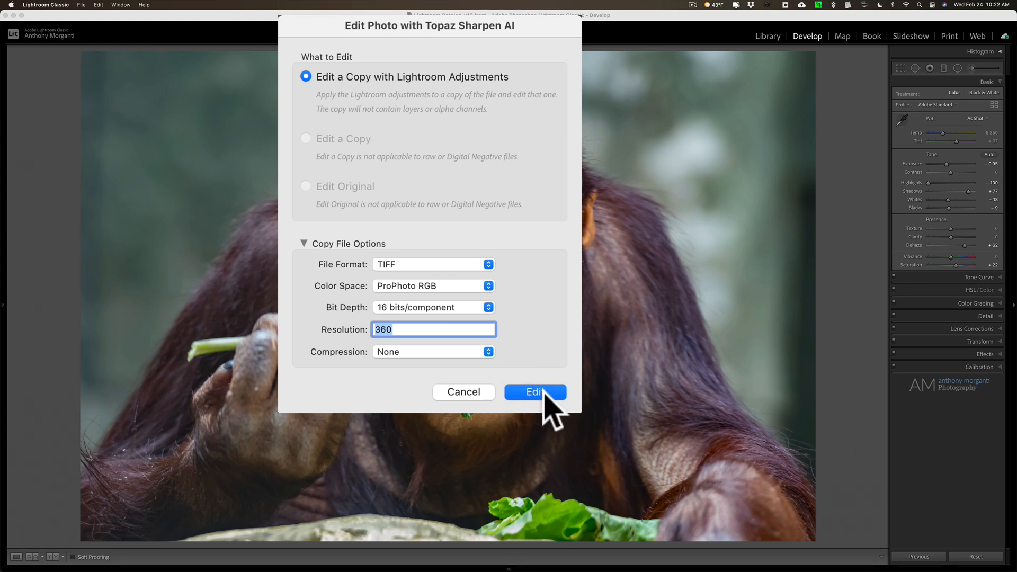
pyautogui.click(534, 392)
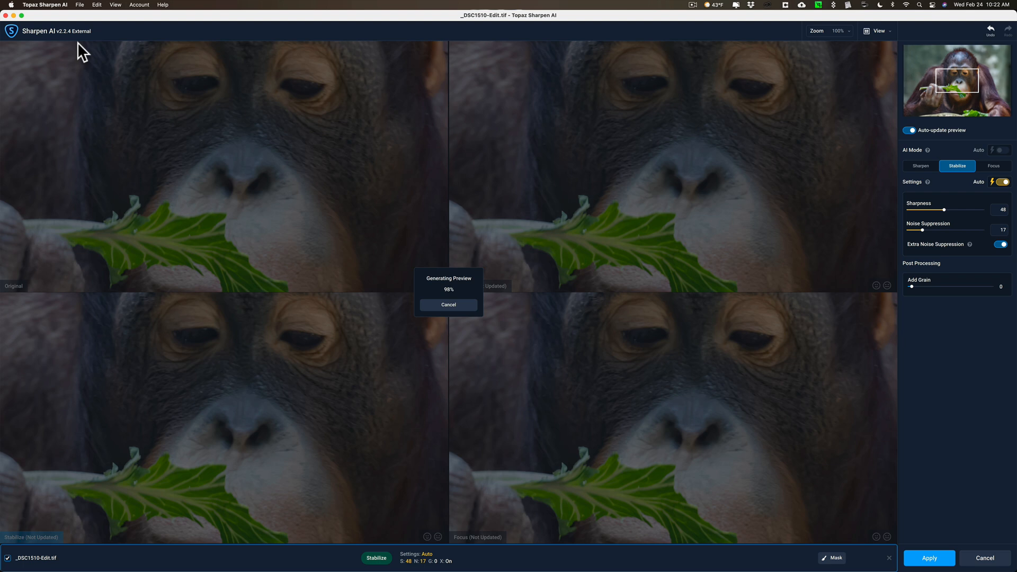
# Let the Sharpen, Stabilize and Focus previews render beside the Original in Sharpen AI.
pyautogui.click(994, 166)
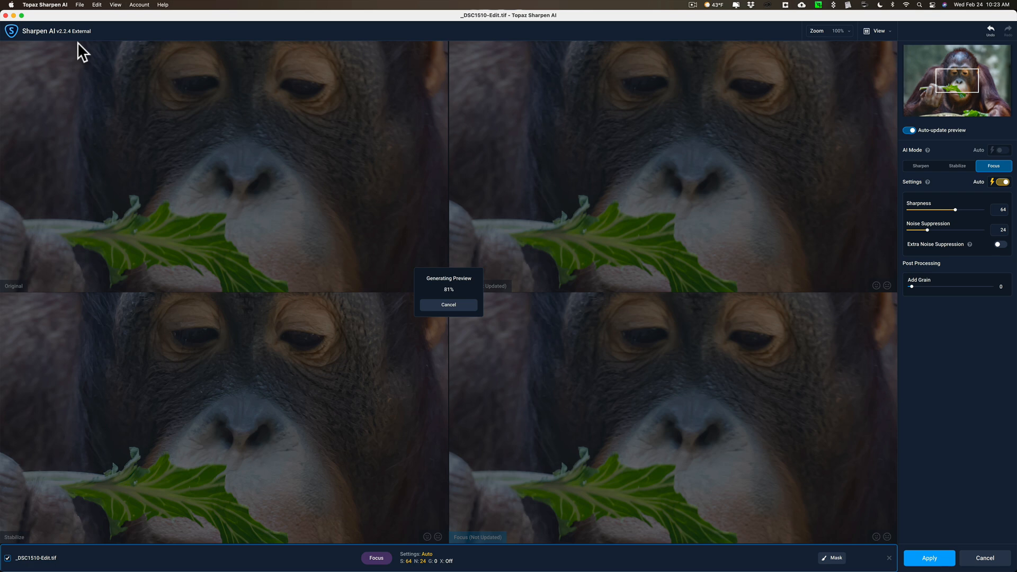
pyautogui.click(920, 165)
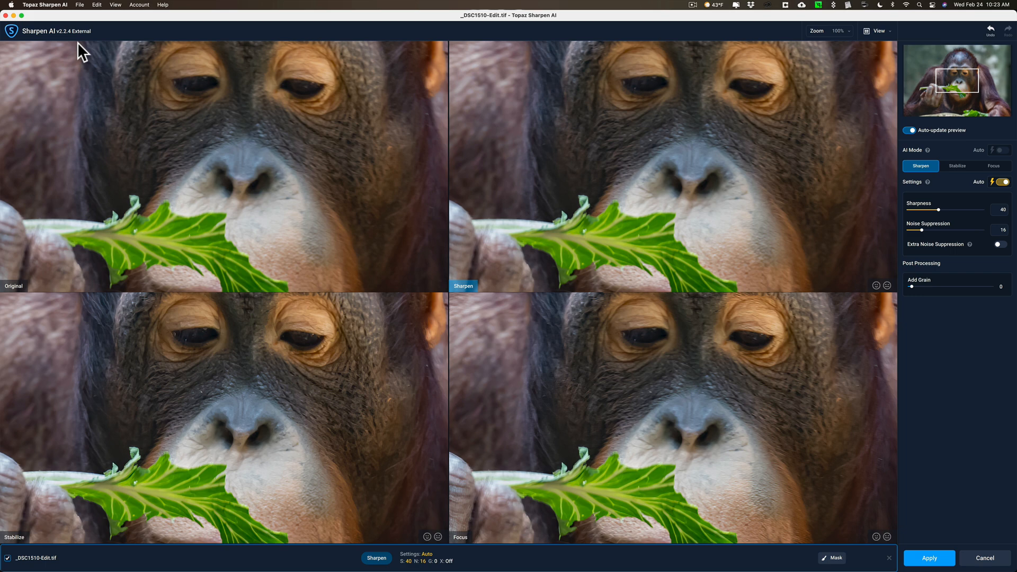
pyautogui.moveTo(313, 151)
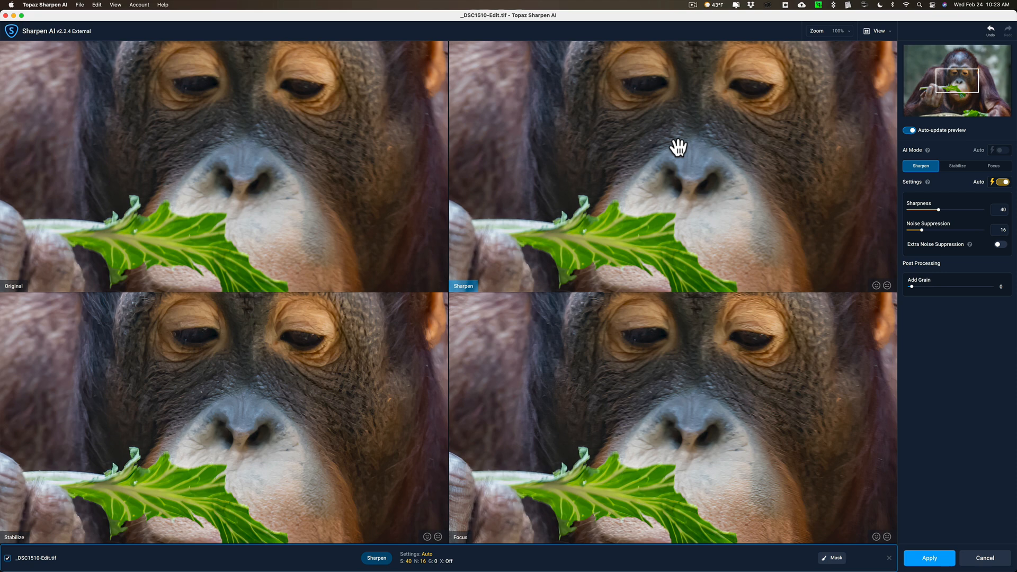
pyautogui.moveTo(326, 365)
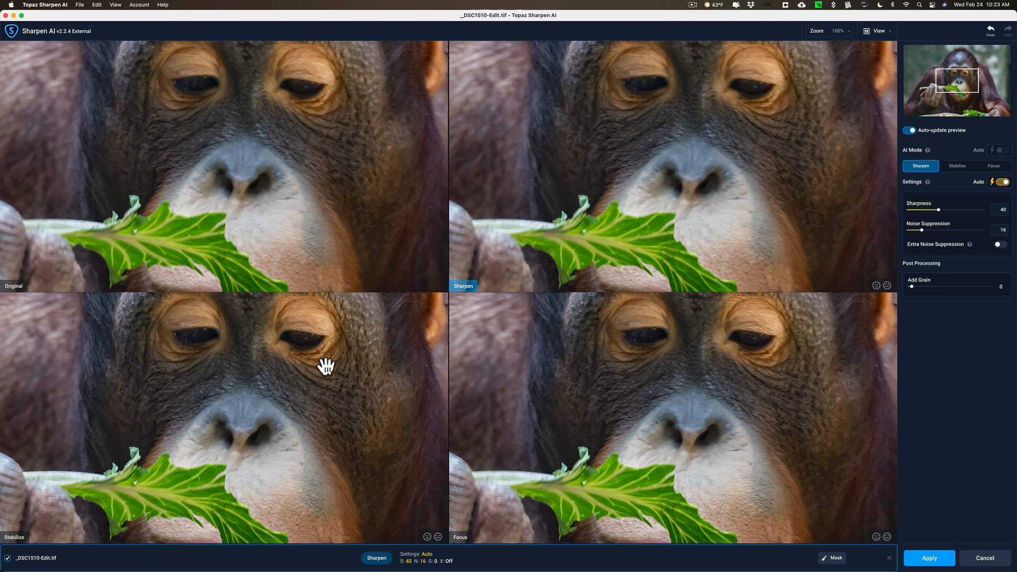
pyautogui.moveTo(323, 368)
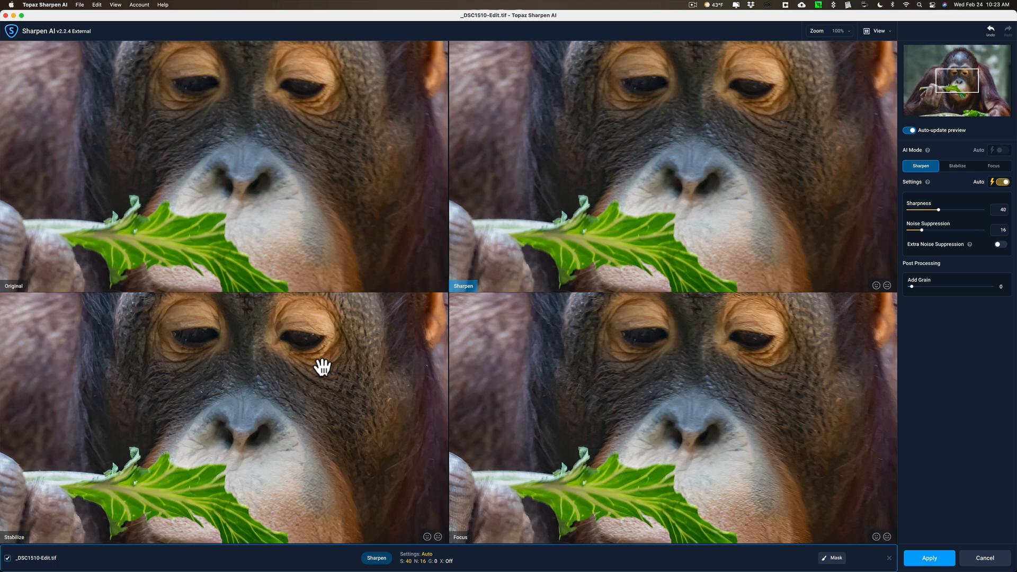
pyautogui.moveTo(602, 387)
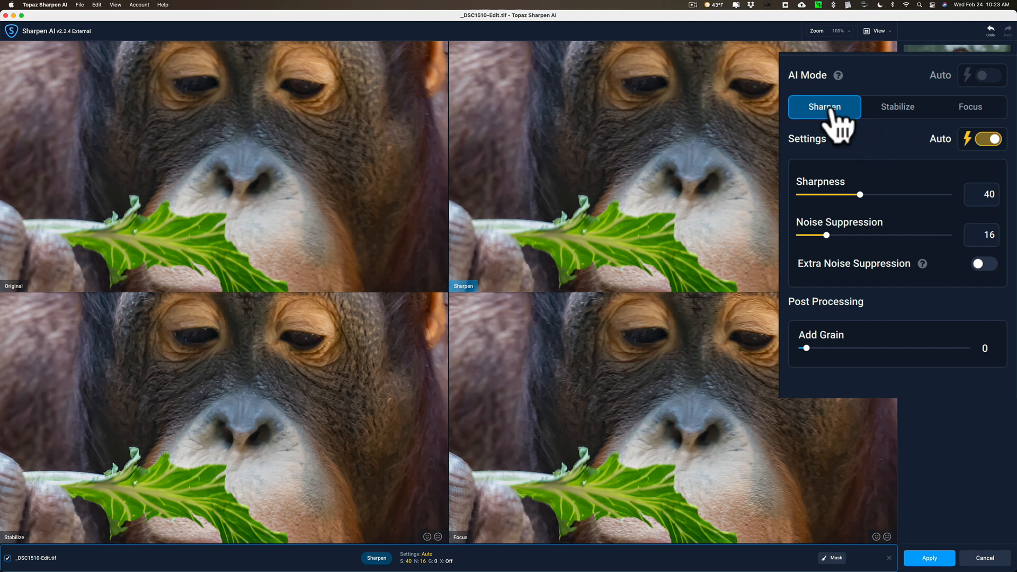
pyautogui.moveTo(985, 162)
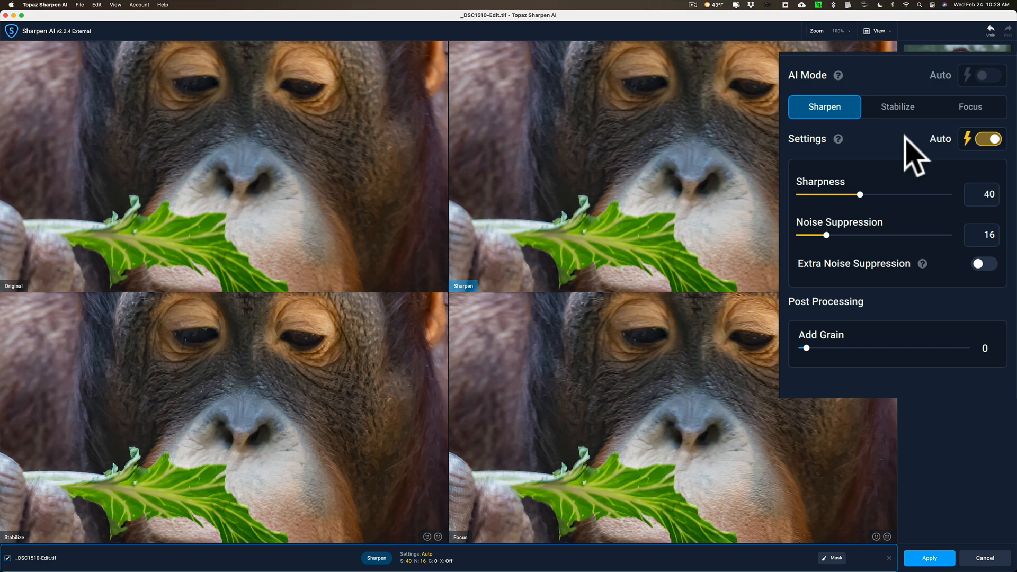
pyautogui.moveTo(902, 146)
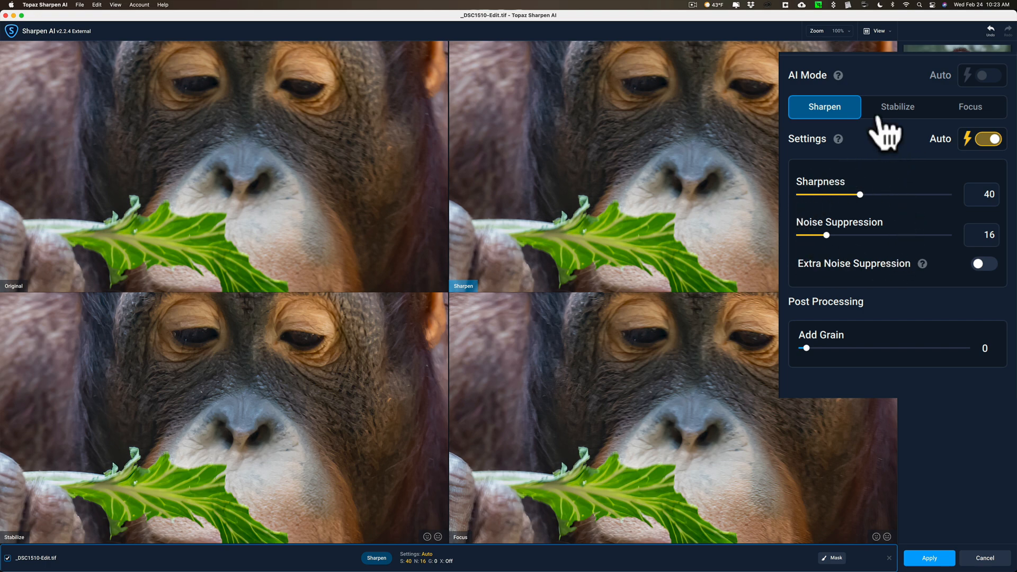
# Review the Focus mode, then select Stabilize with auto Sharpness 48 and Noise Suppression 17.
pyautogui.click(897, 107)
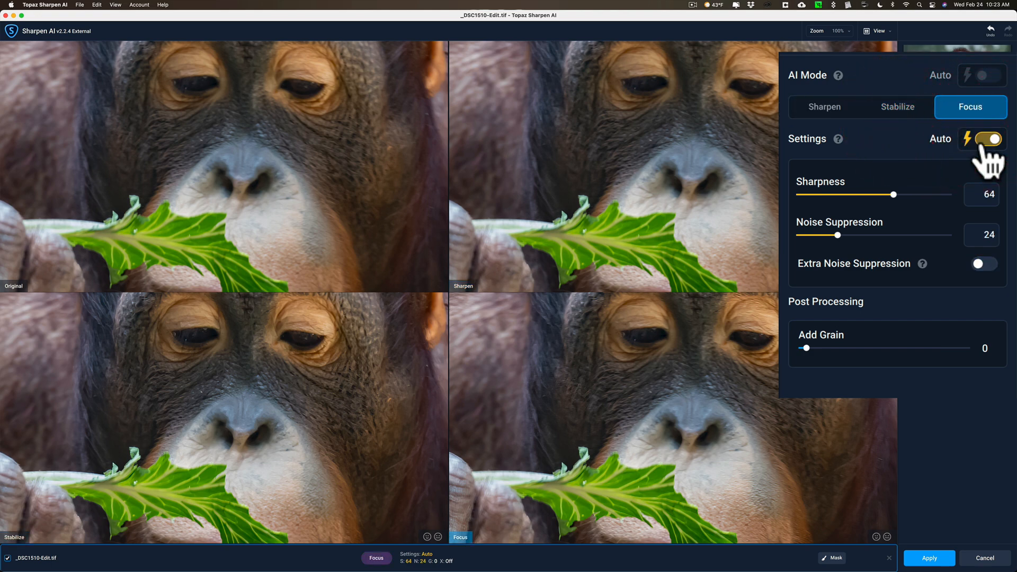
pyautogui.moveTo(928, 143)
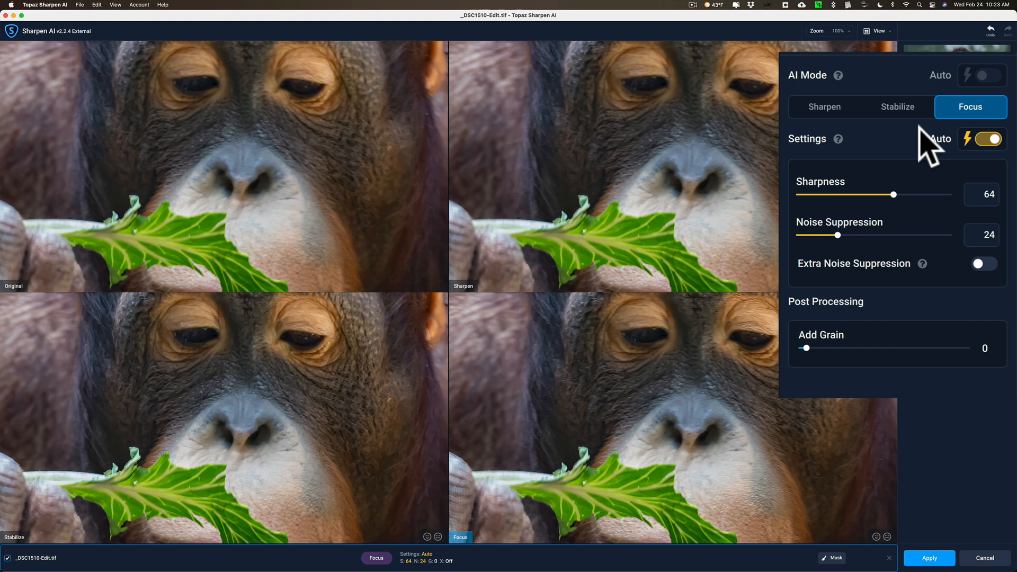
pyautogui.click(898, 107)
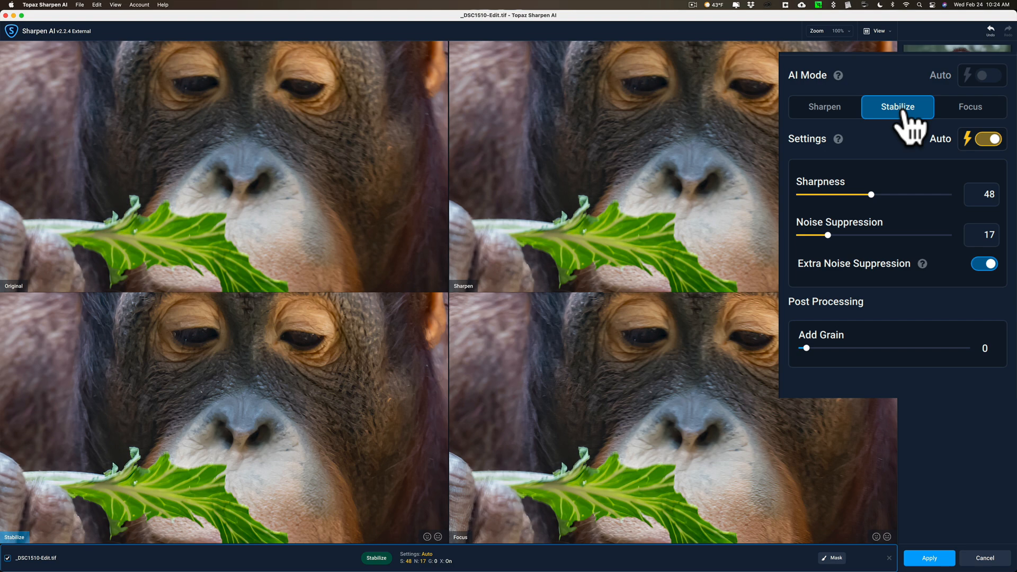
pyautogui.moveTo(883, 208)
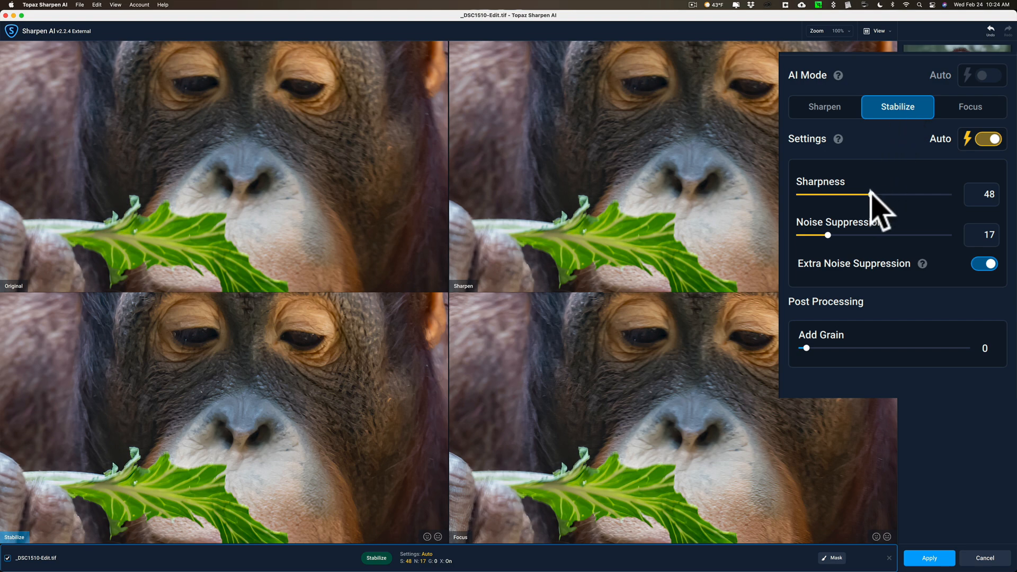
pyautogui.moveTo(911, 208)
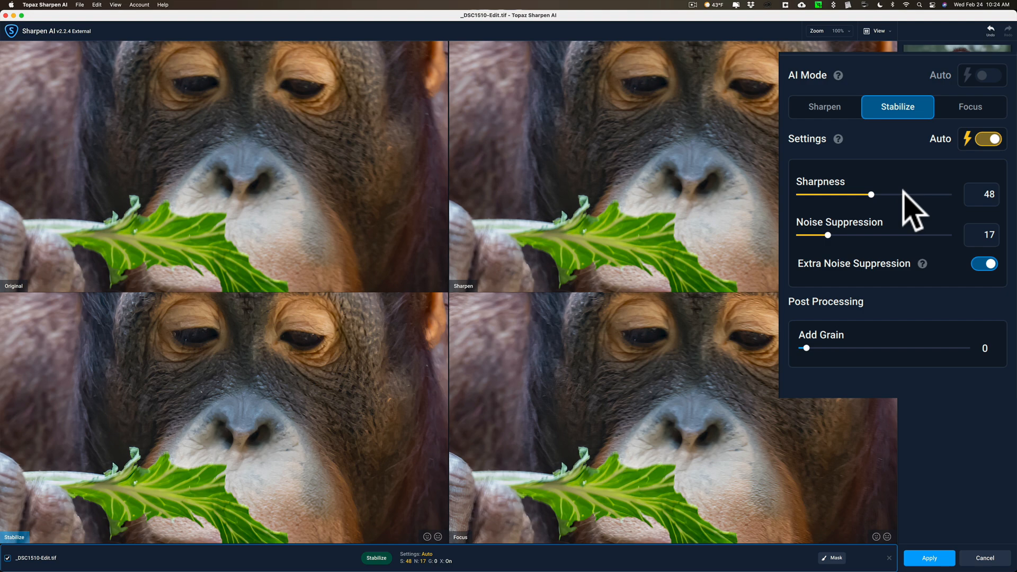
pyautogui.moveTo(898, 214)
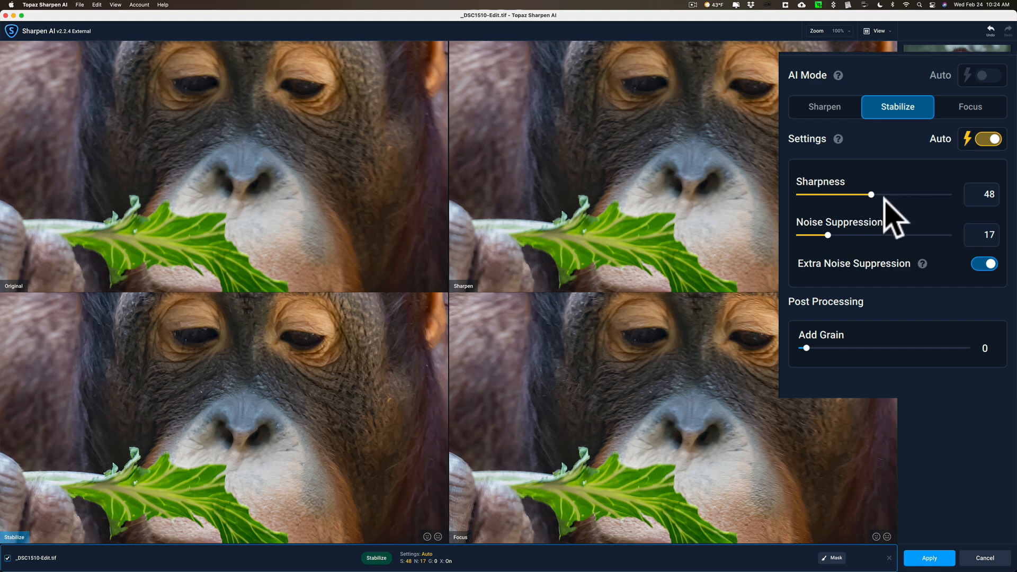
pyautogui.moveTo(882, 211)
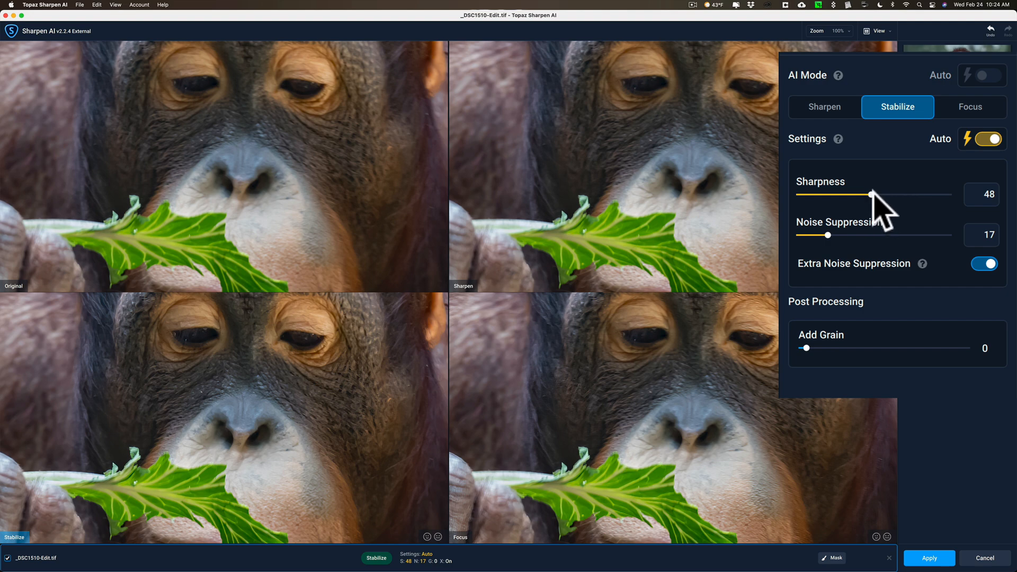
# Raise Stabilize Sharpness to 80 and Noise Suppression to 30.
pyautogui.moveTo(866, 194); pyautogui.dragTo(908, 194)
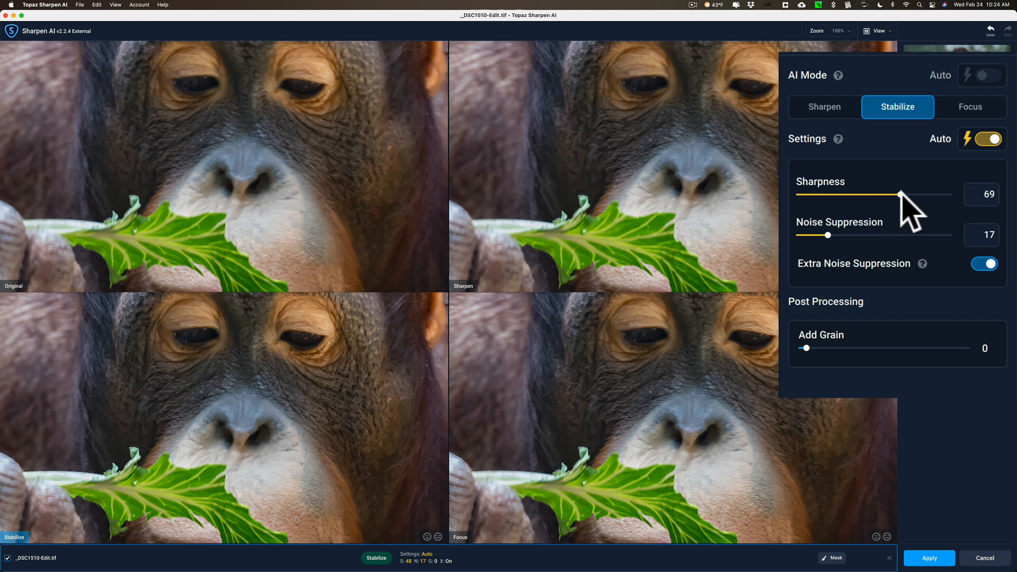
pyautogui.moveTo(905, 196); pyautogui.dragTo(927, 196)
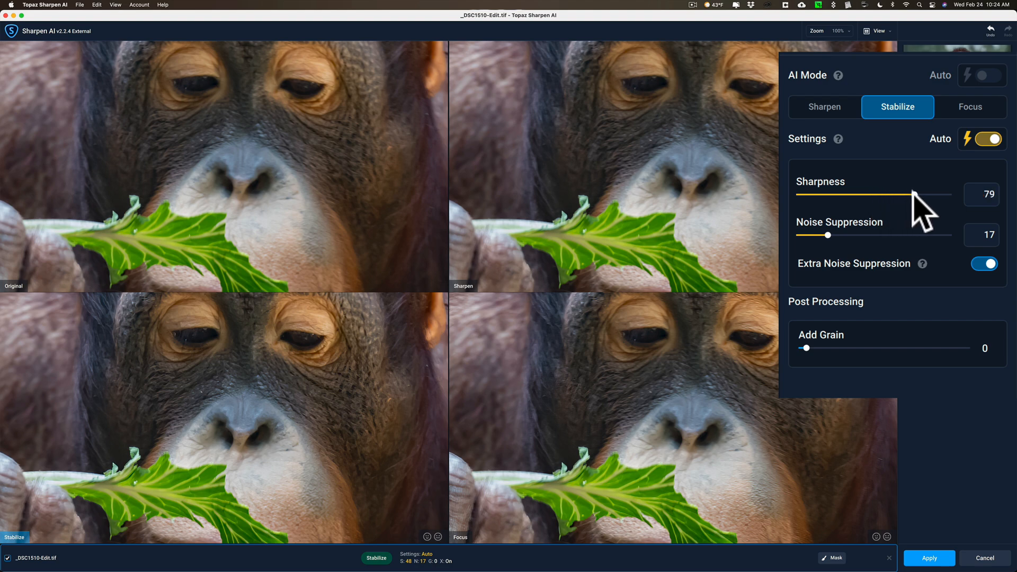
pyautogui.moveTo(901, 197); pyautogui.dragTo(907, 197)
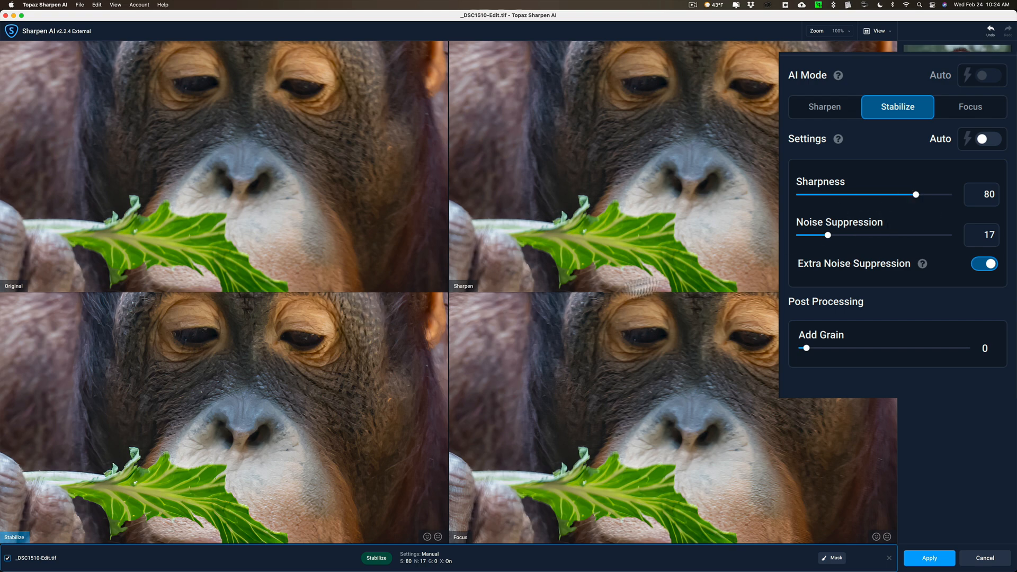
pyautogui.moveTo(829, 235); pyautogui.dragTo(837, 235)
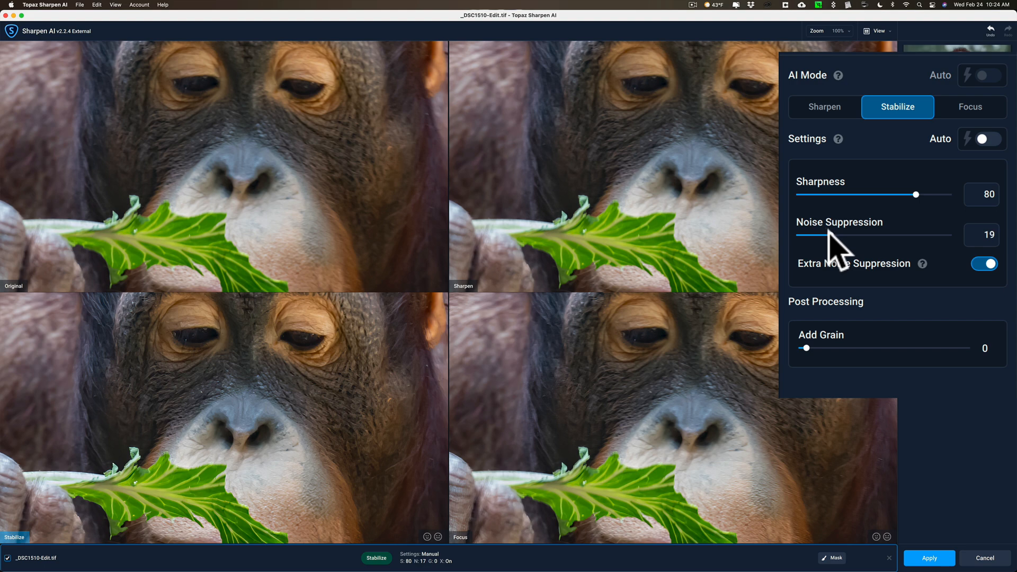
pyautogui.moveTo(830, 235); pyautogui.dragTo(856, 235)
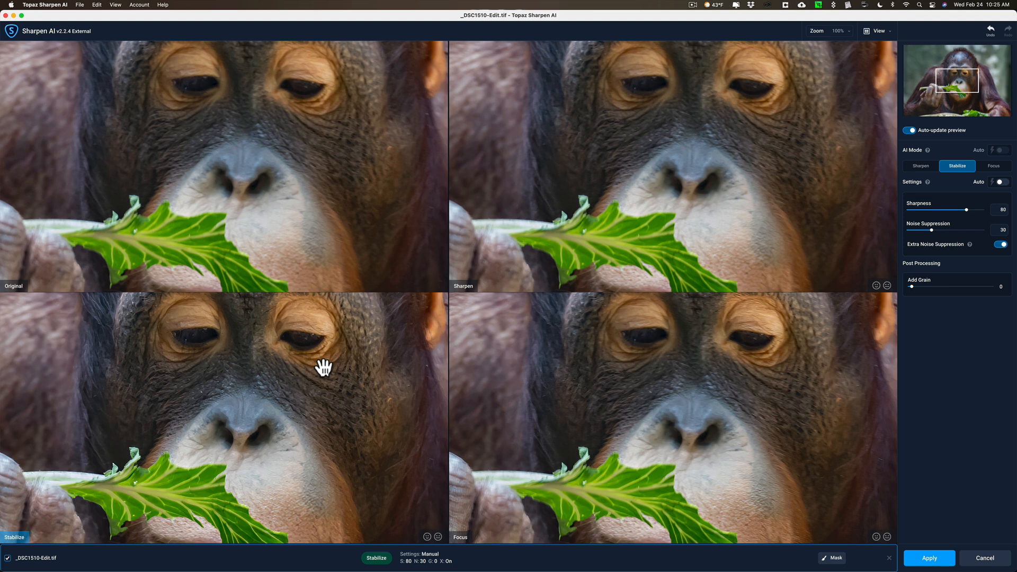
pyautogui.moveTo(300, 323)
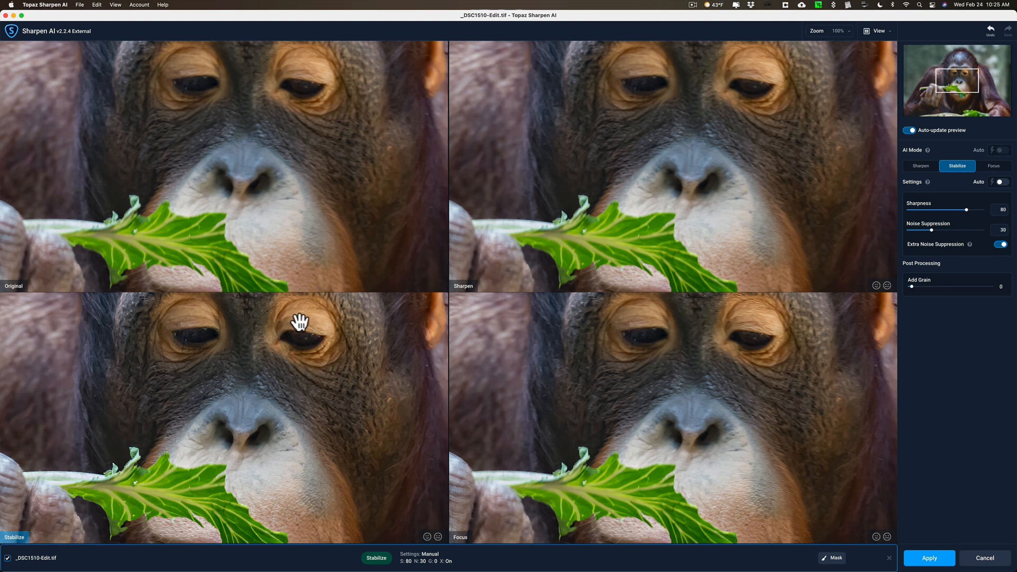
pyautogui.moveTo(311, 355)
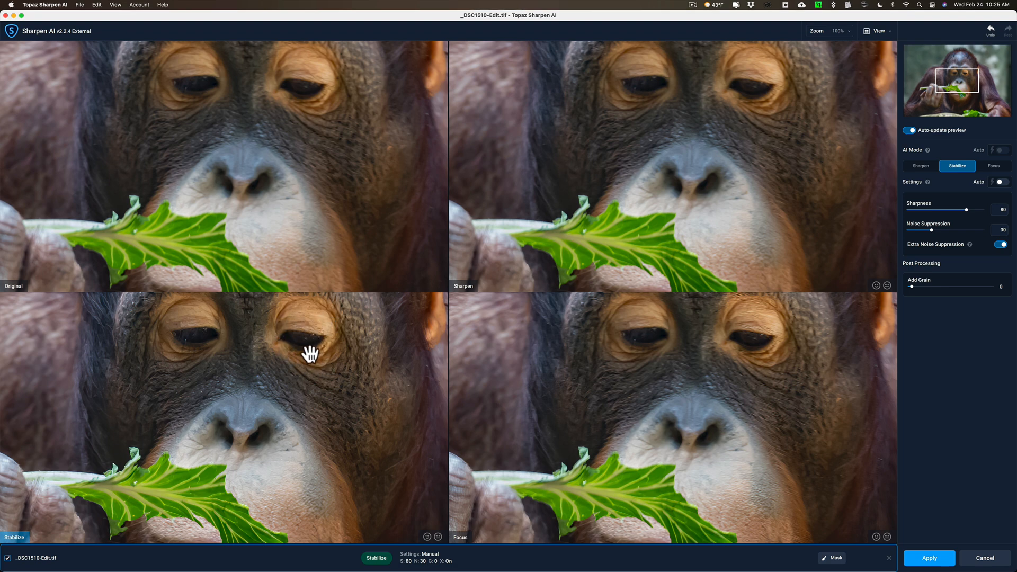
pyautogui.moveTo(281, 171)
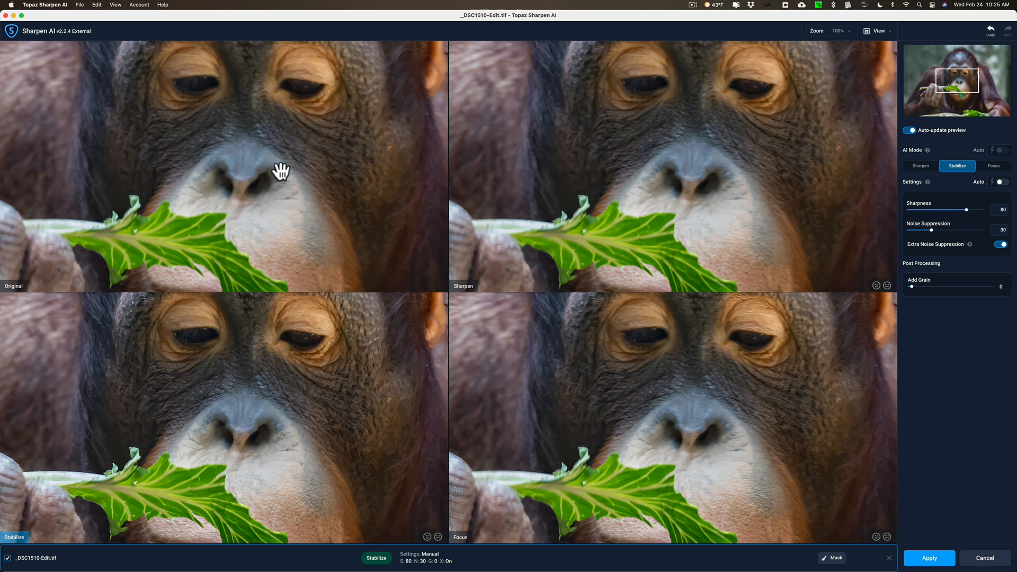
pyautogui.moveTo(318, 179)
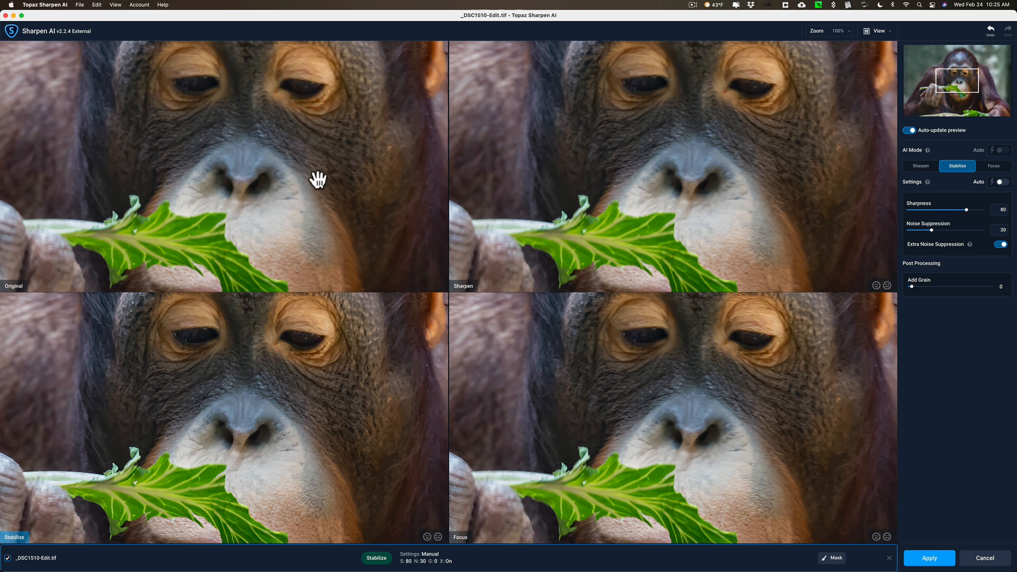
pyautogui.moveTo(166, 463)
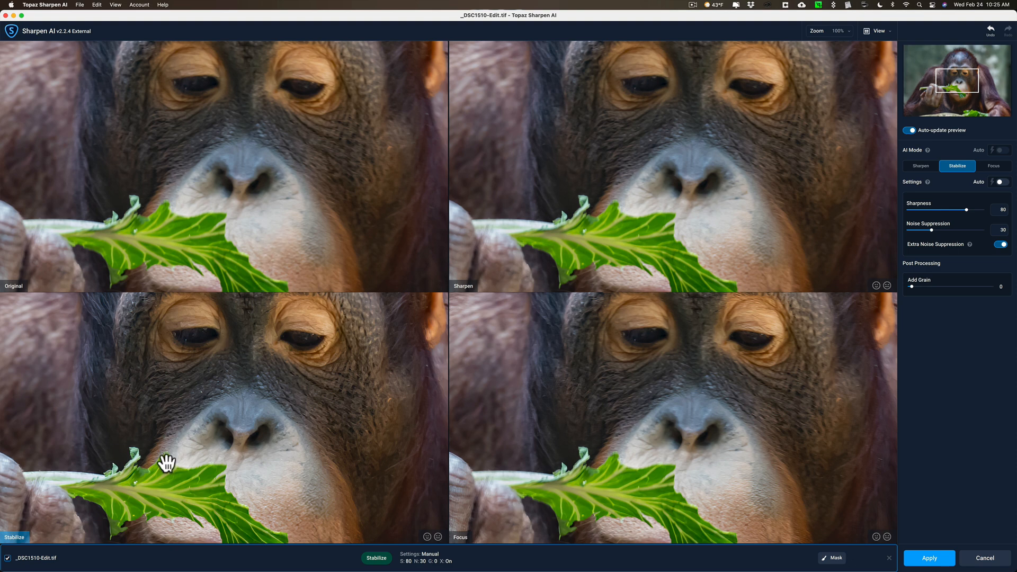
pyautogui.moveTo(217, 248)
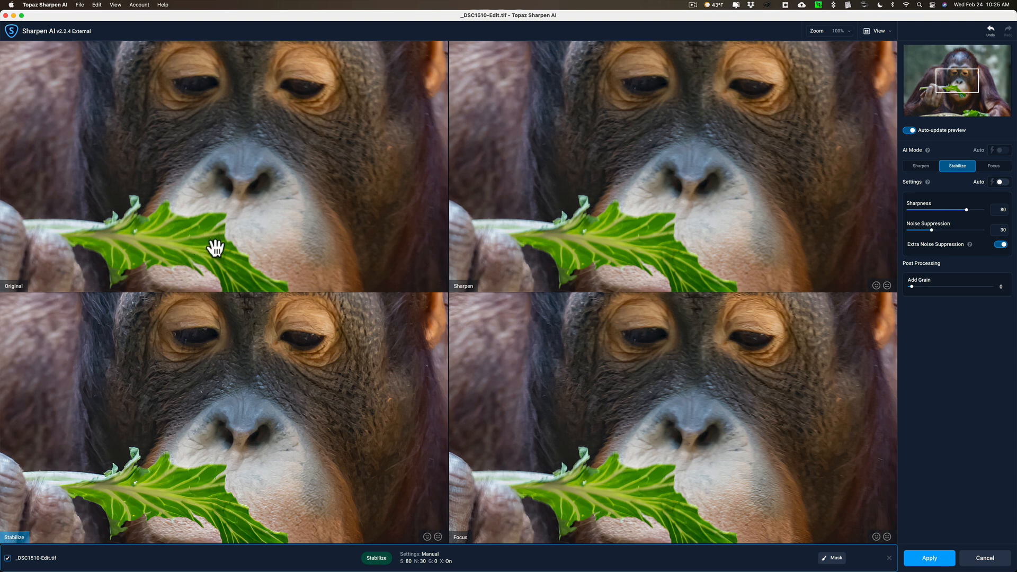
pyautogui.moveTo(280, 385)
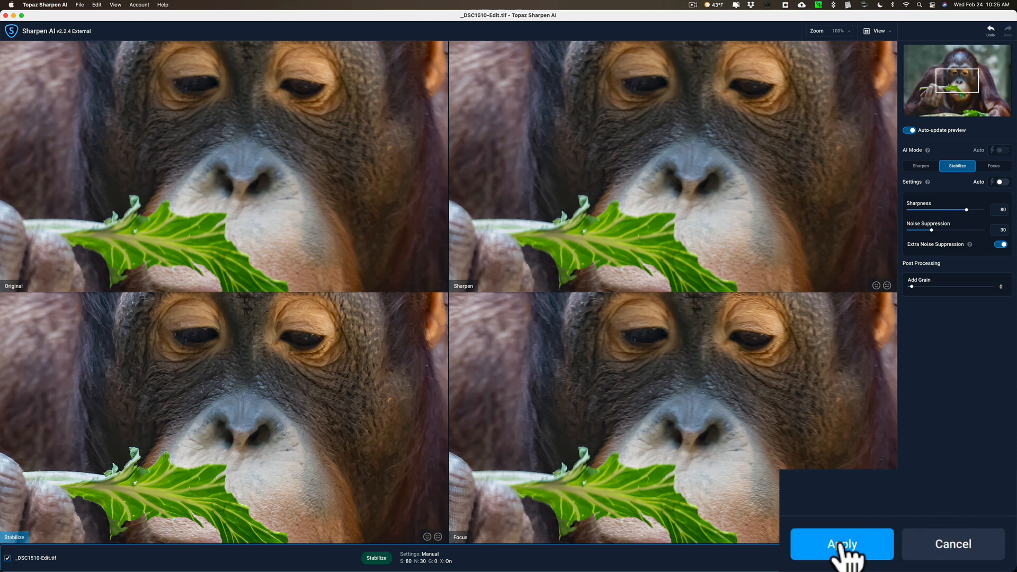
# Apply the Stabilize sharpening and return the photo to Lightroom's Develop module.
pyautogui.click(841, 543)
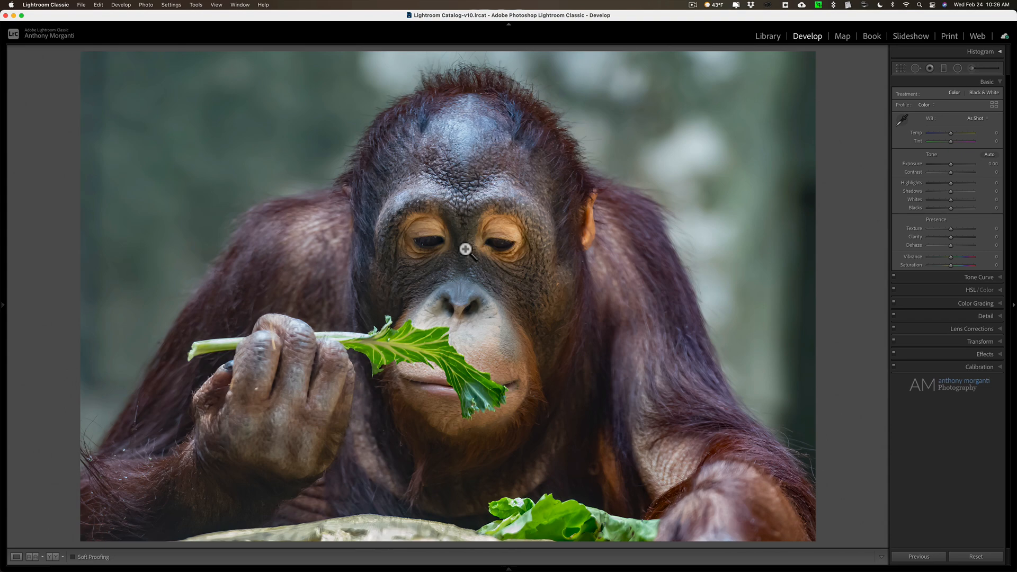
# Show the filmstrip and switch between the sharpened TIFF and original NEF to compare facial detail.
pyautogui.click(508, 567)
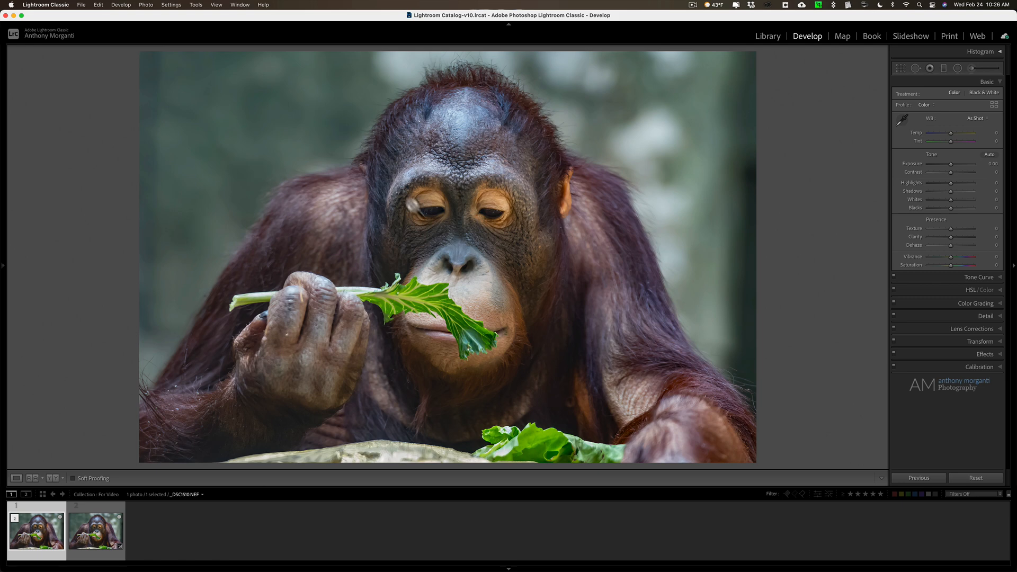
pyautogui.moveTo(356, 132)
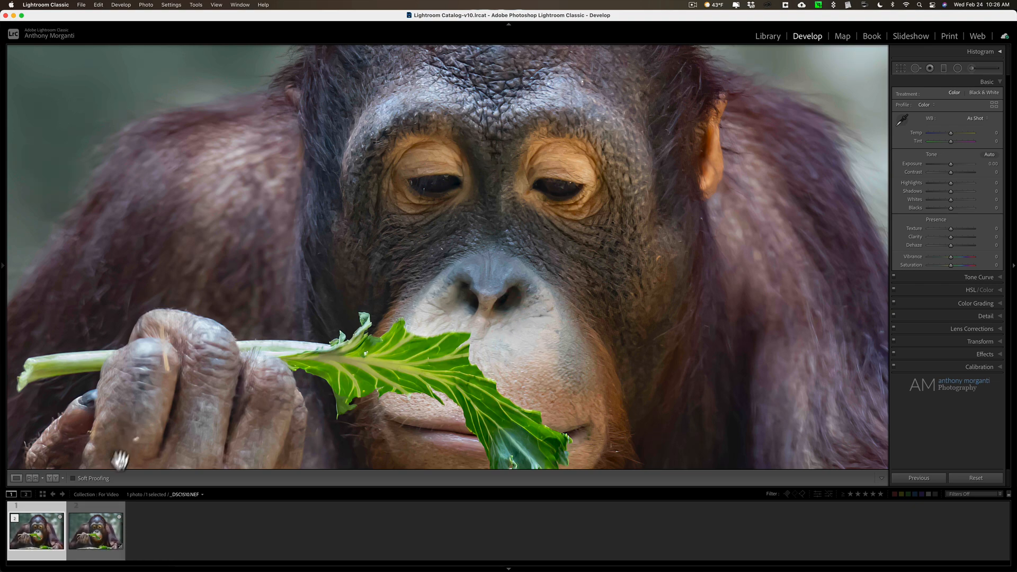
pyautogui.click(95, 531)
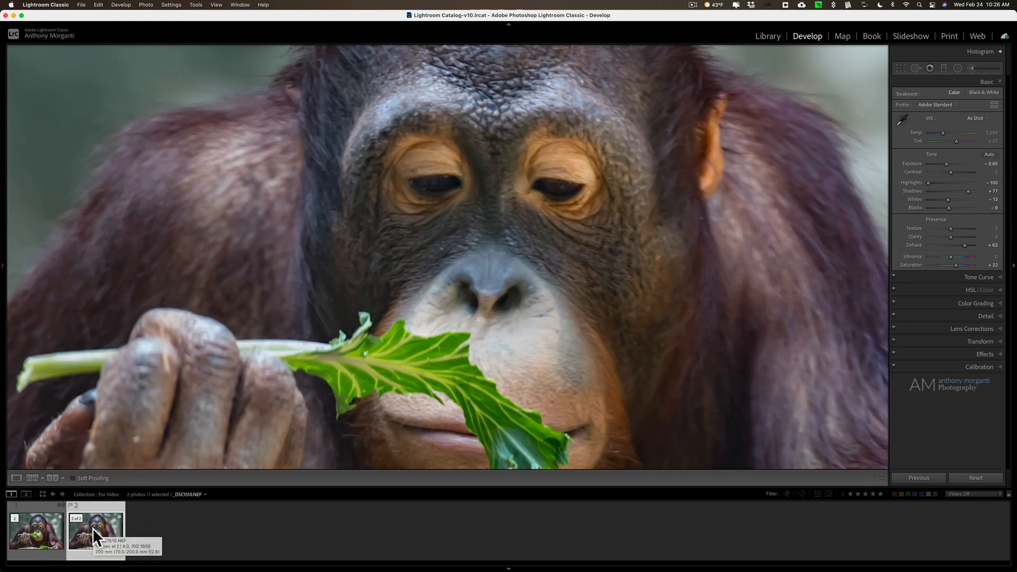
pyautogui.click(35, 532)
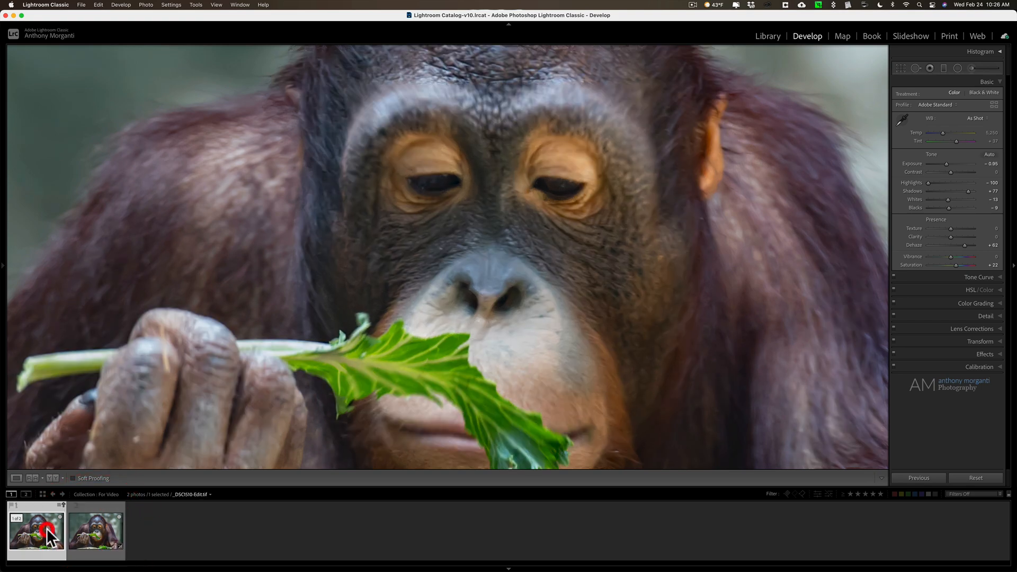
pyautogui.click(95, 532)
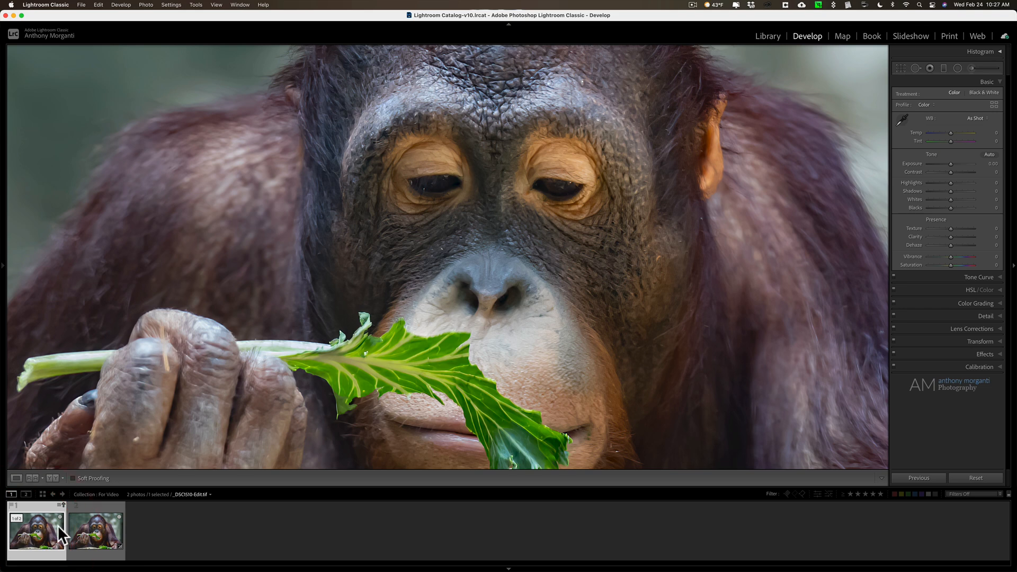
pyautogui.moveTo(95, 528)
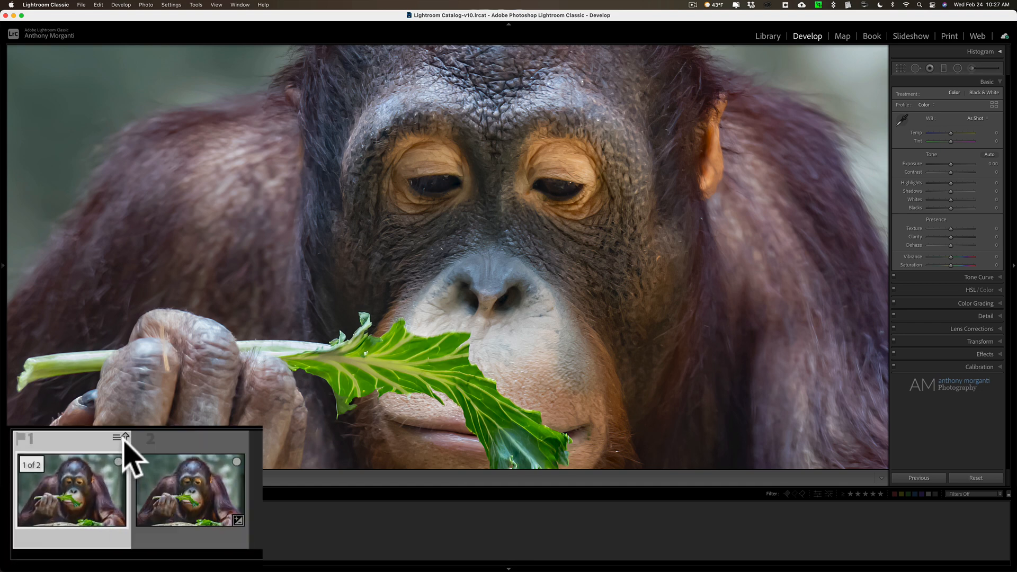
pyautogui.moveTo(127, 454)
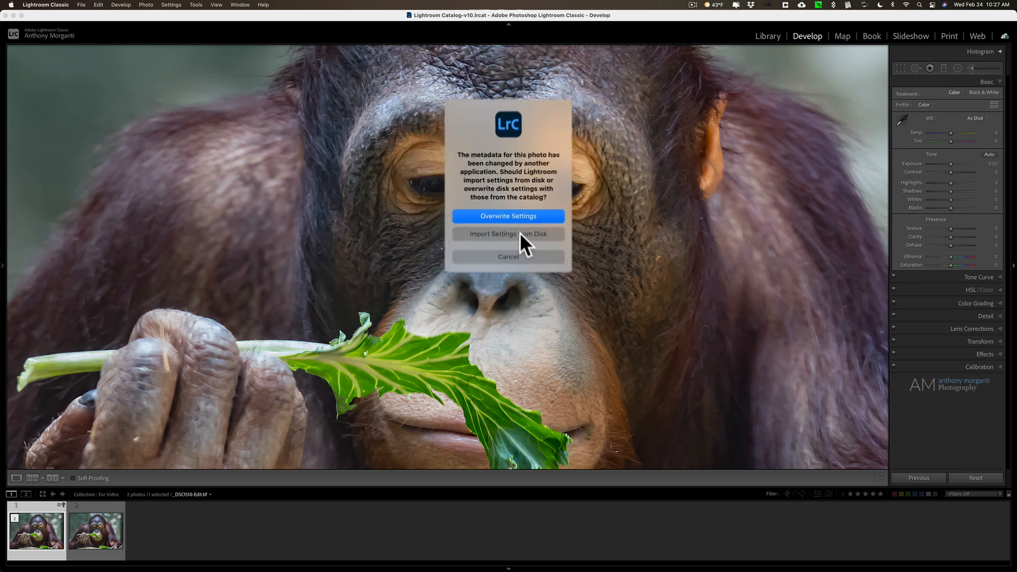
# Import the TIFF copy's settings from disk, recheck the original, and return to the copy.
pyautogui.click(508, 234)
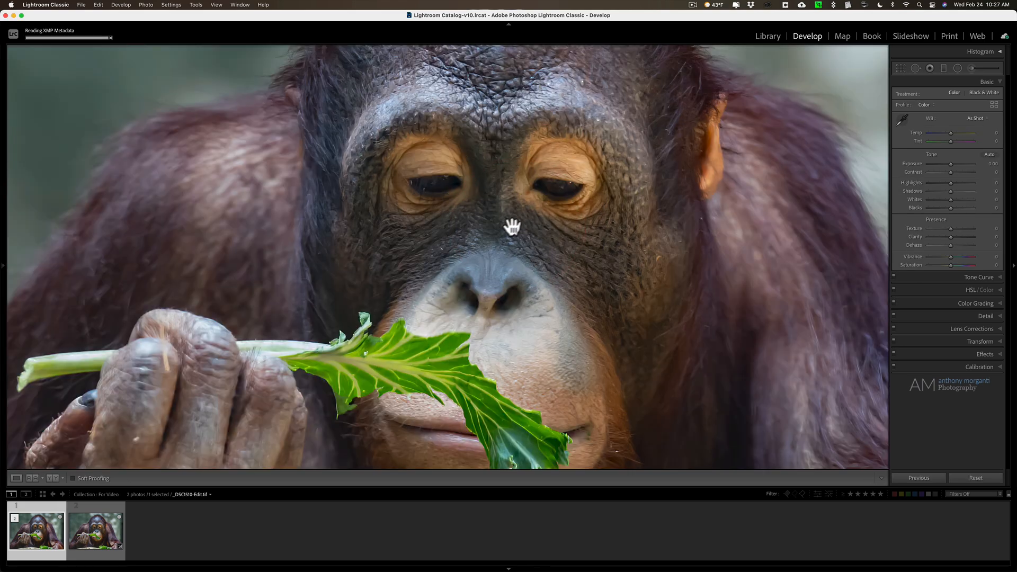
pyautogui.click(95, 532)
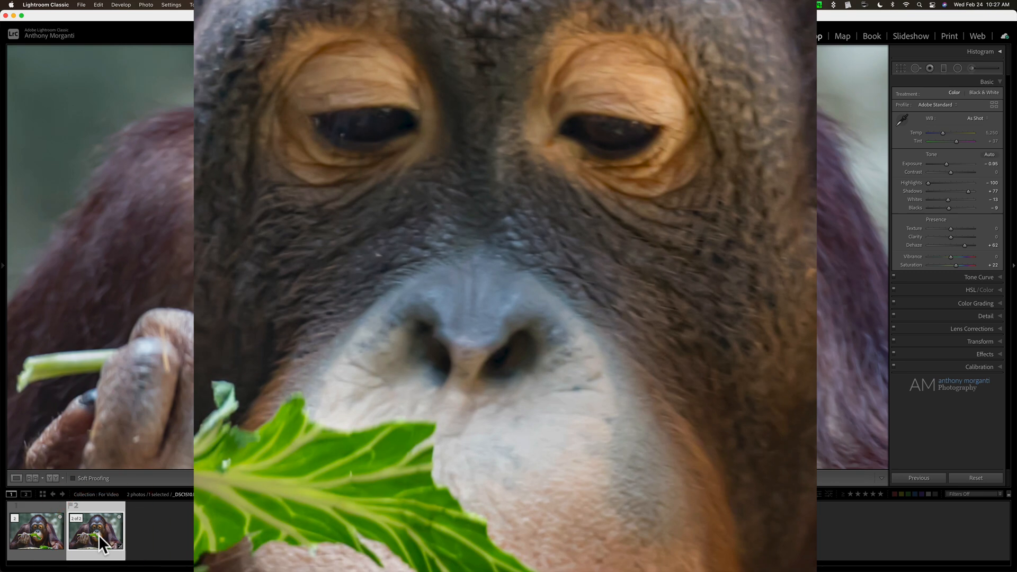
pyautogui.click(35, 532)
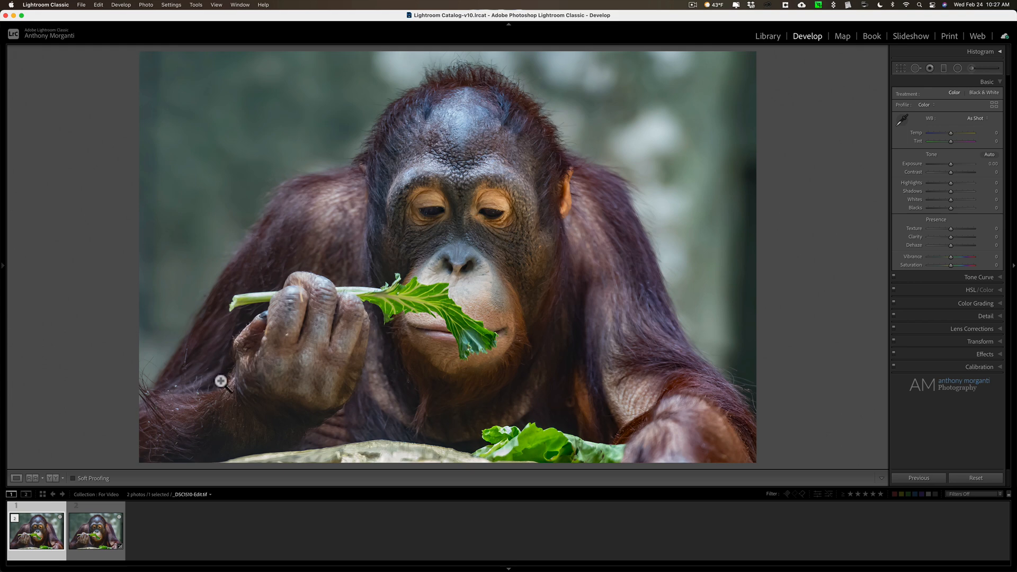
pyautogui.click(94, 532)
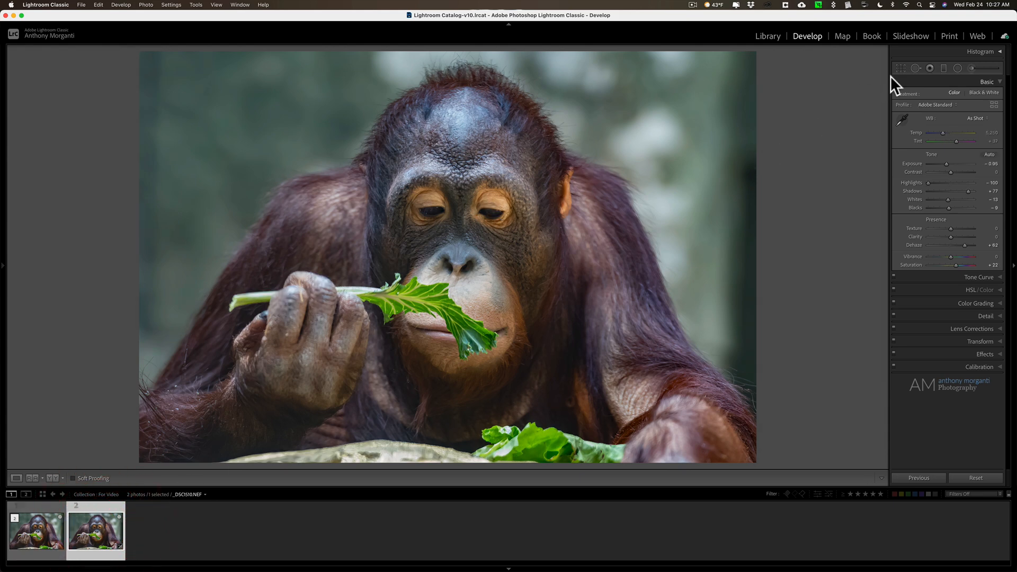
pyautogui.click(900, 68)
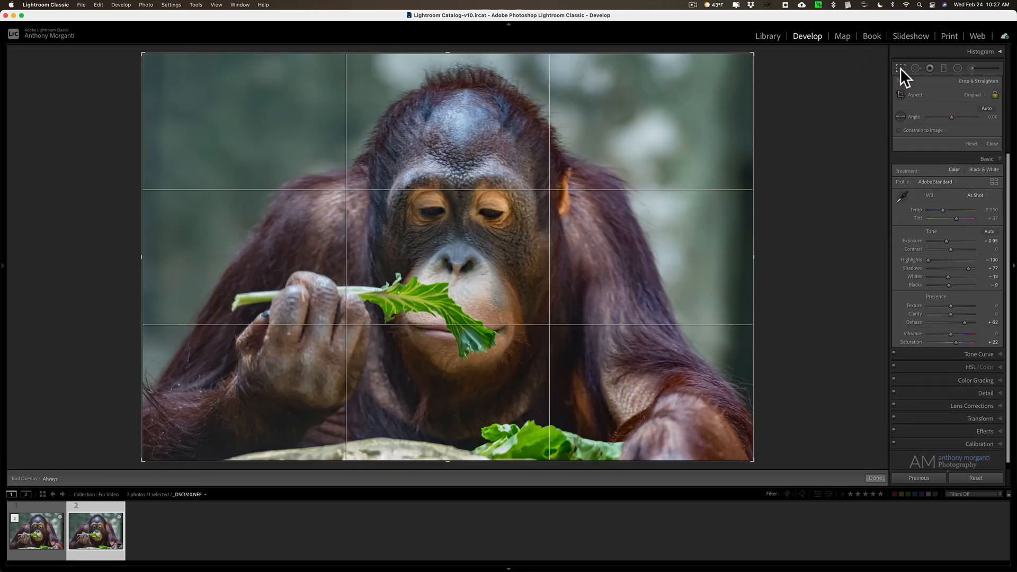
pyautogui.click(901, 68)
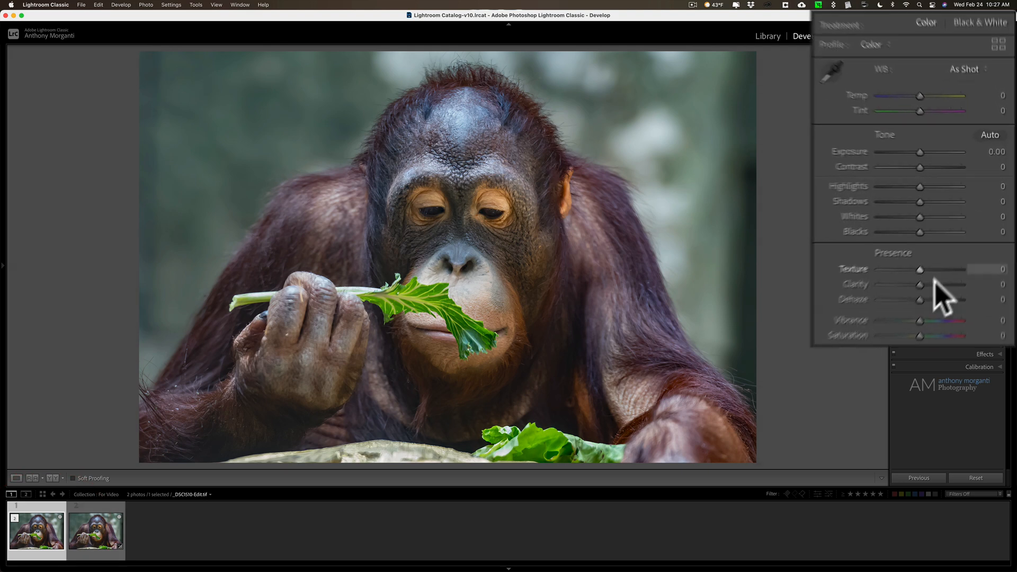
# Raise Texture to about +16 and Clarity to +20 on the sharpened copy.
pyautogui.moveTo(921, 286); pyautogui.dragTo(928, 286)
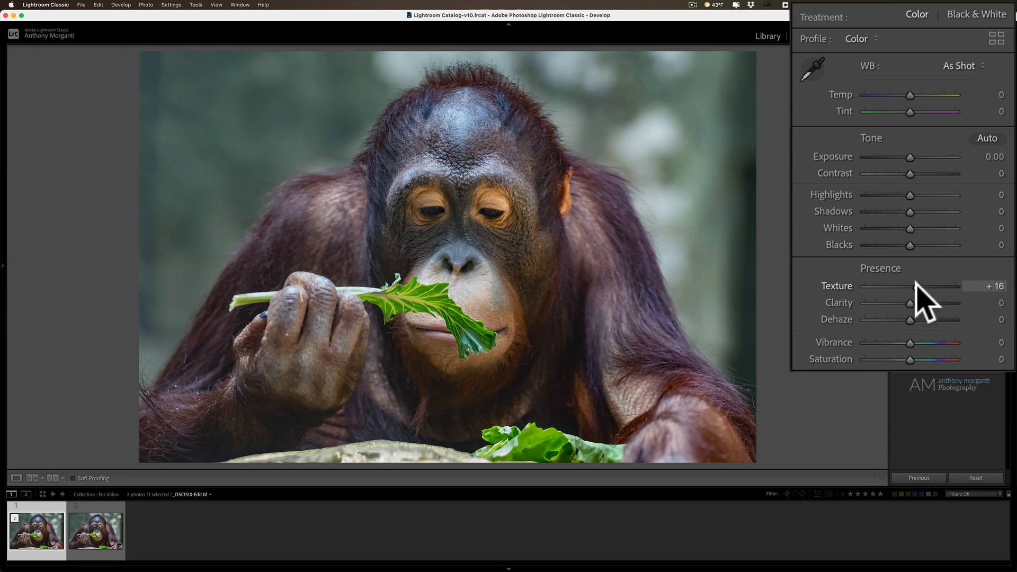
pyautogui.moveTo(882, 303); pyautogui.dragTo(908, 303)
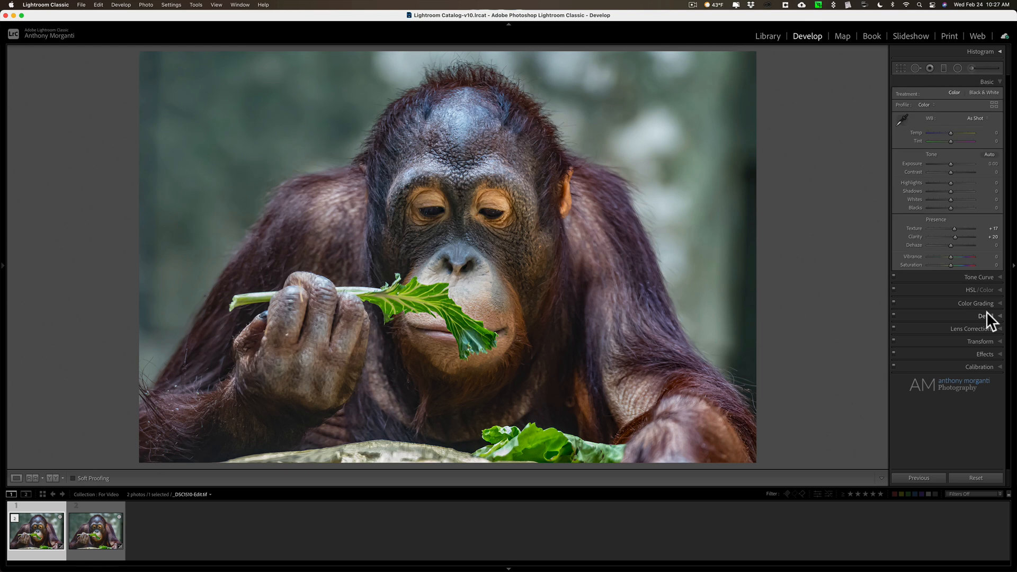
pyautogui.click(980, 316)
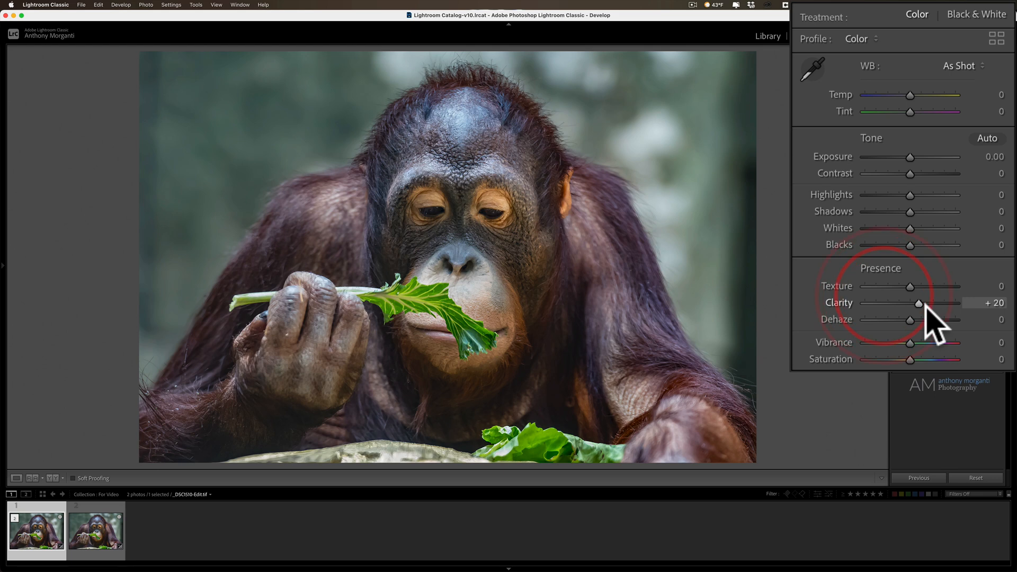
pyautogui.moveTo(944, 253)
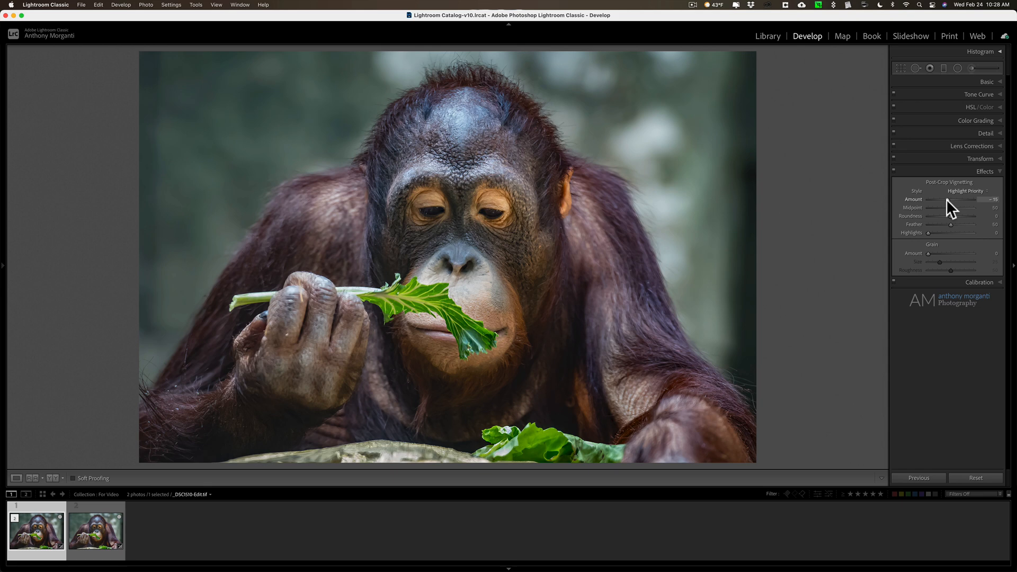
# Collapse the Effects panel to leave the finished vignetted orangutan photo on view.
pyautogui.click(985, 171)
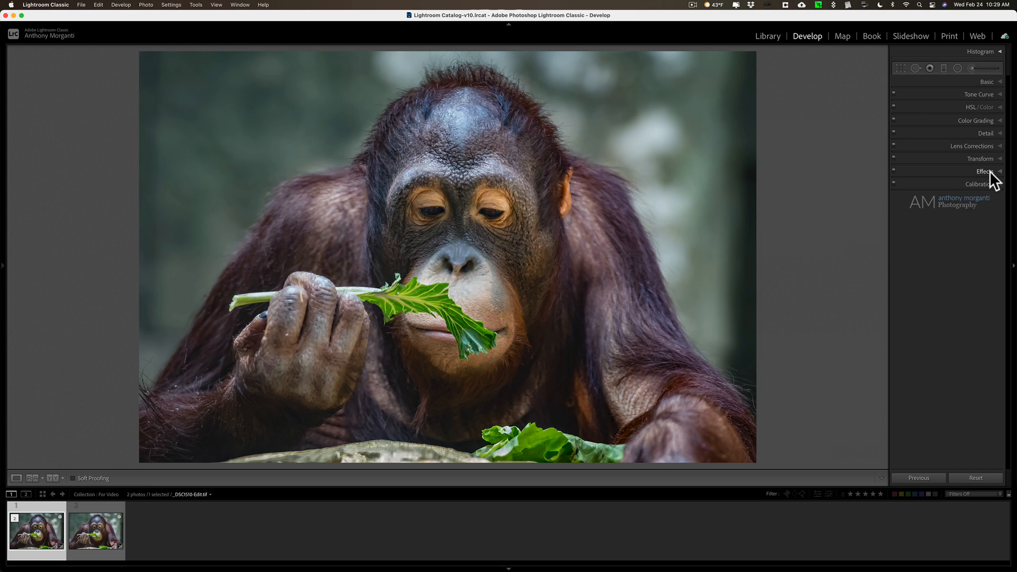
pyautogui.click(16, 478)
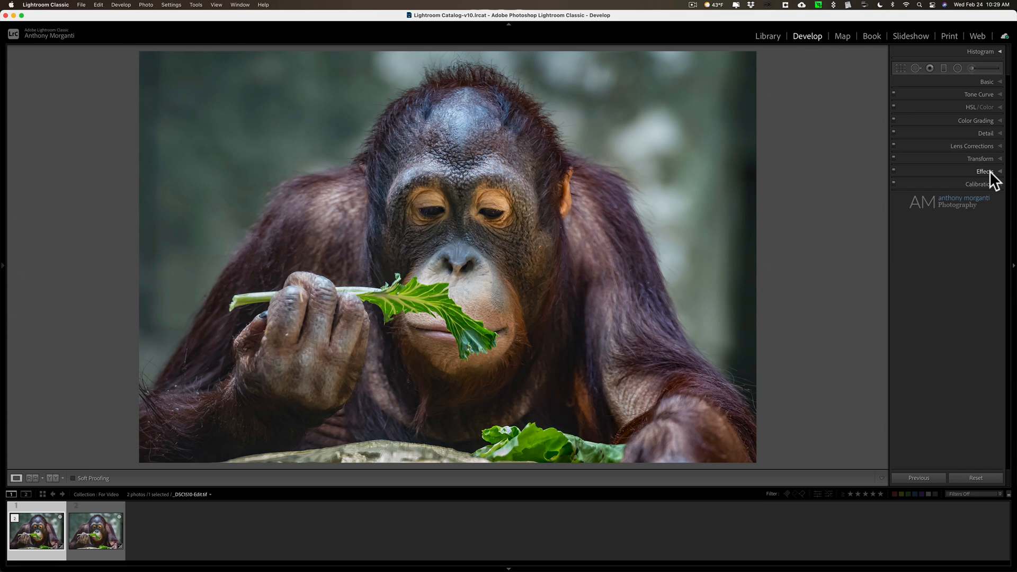